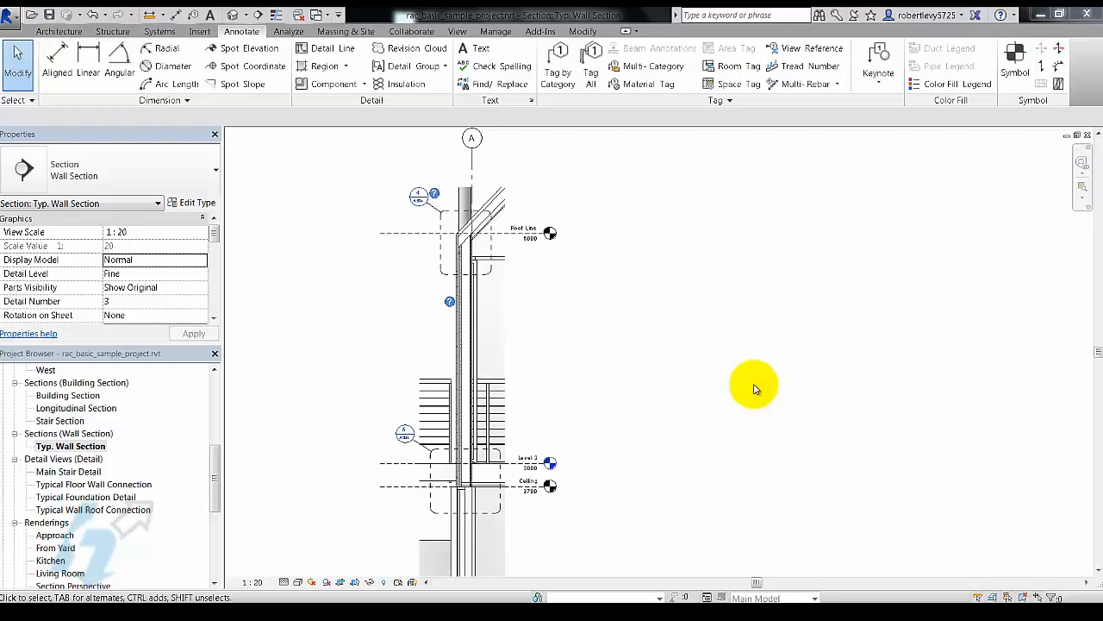
{"action": "mouse_move", "coordinate": [543, 422]}
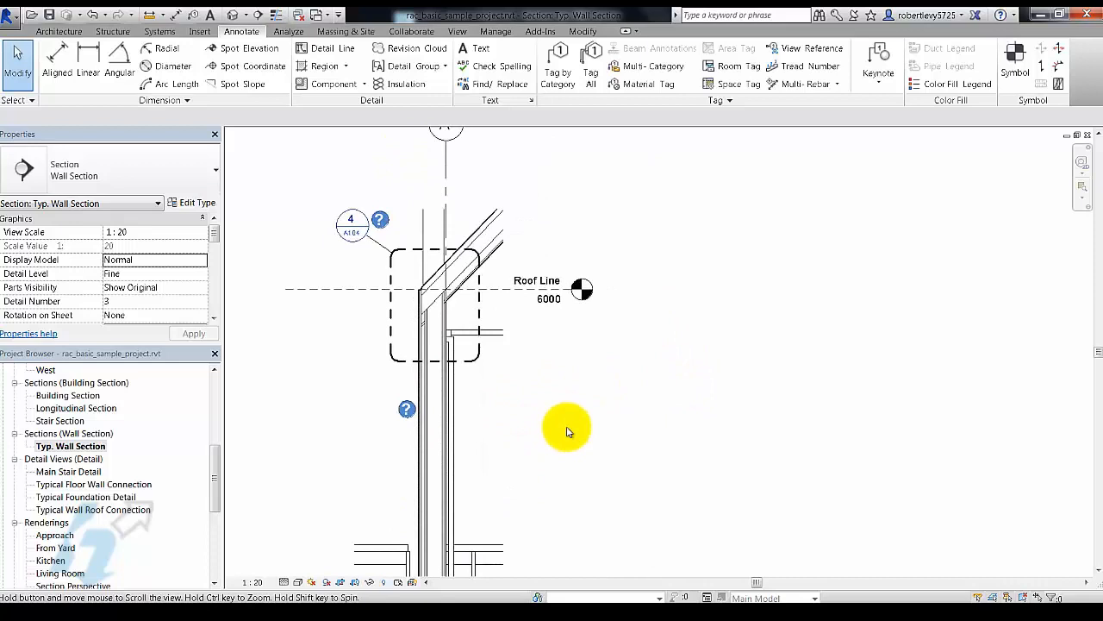
- Zoom to the wall-roof junction and set the view's Display Model to Halftone
{"action": "left_click_drag", "start_coordinate": [567, 429], "coordinate": [344, 403]}
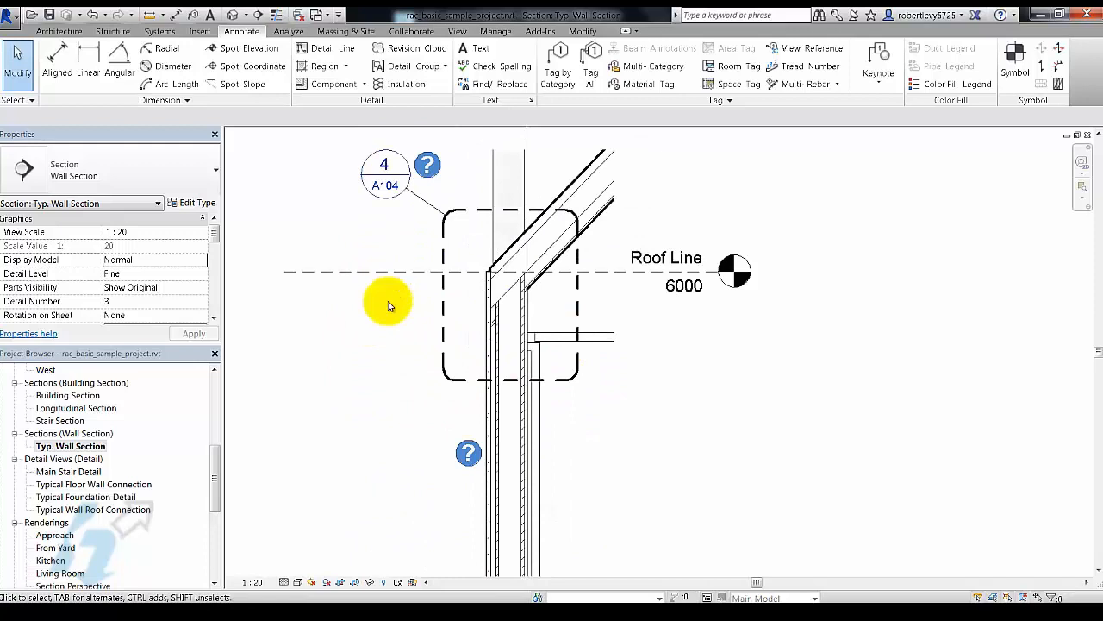
{"action": "mouse_move", "coordinate": [607, 241]}
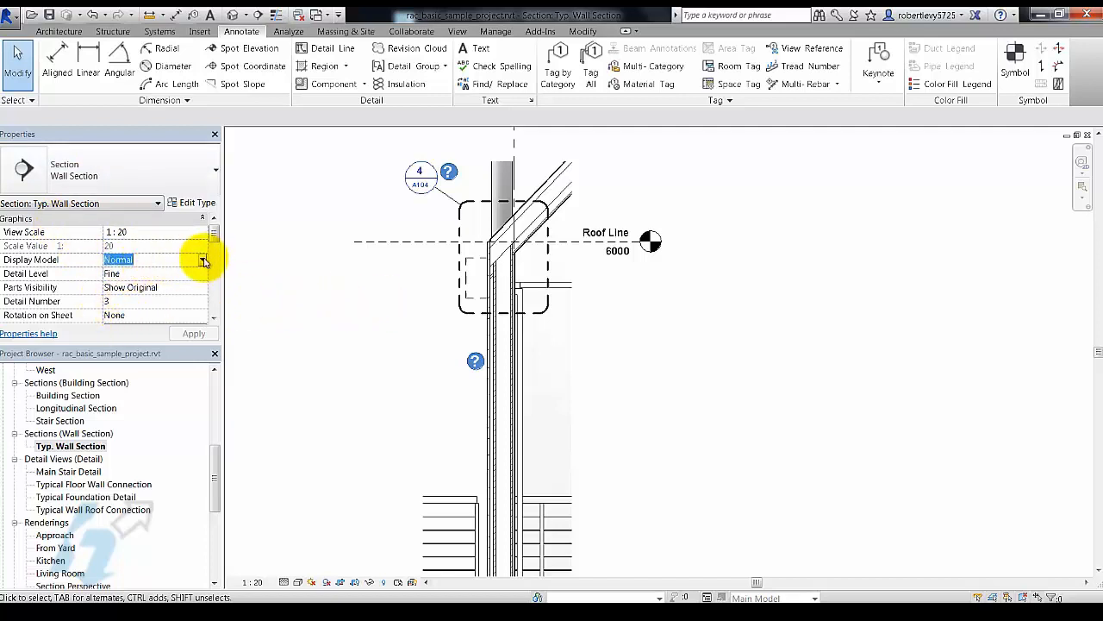
{"action": "left_click", "coordinate": [117, 259]}
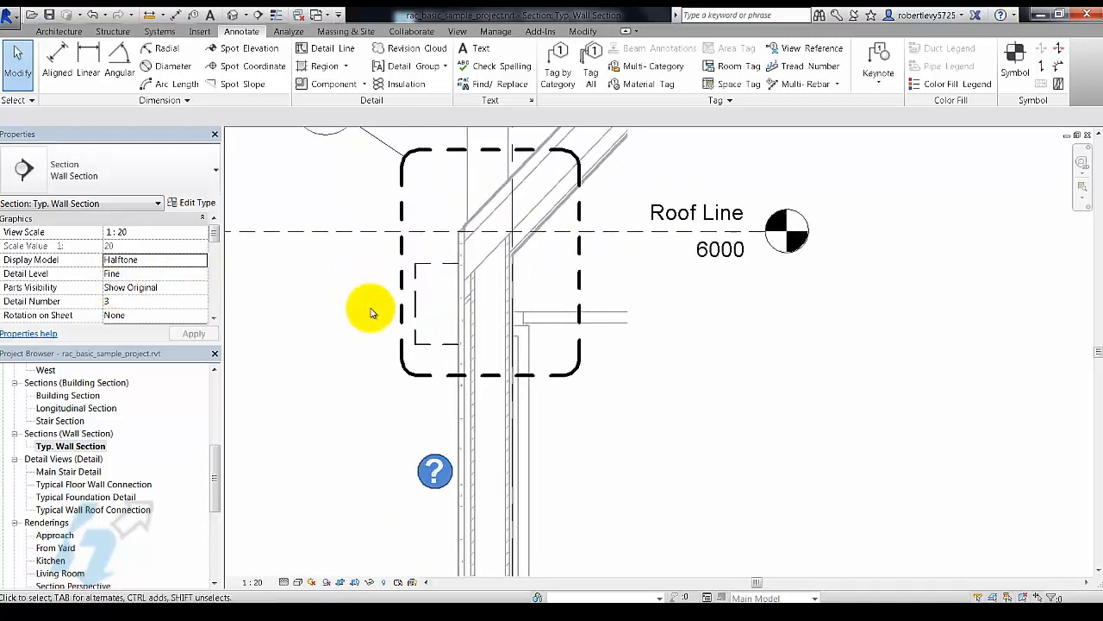
{"action": "mouse_move", "coordinate": [531, 244]}
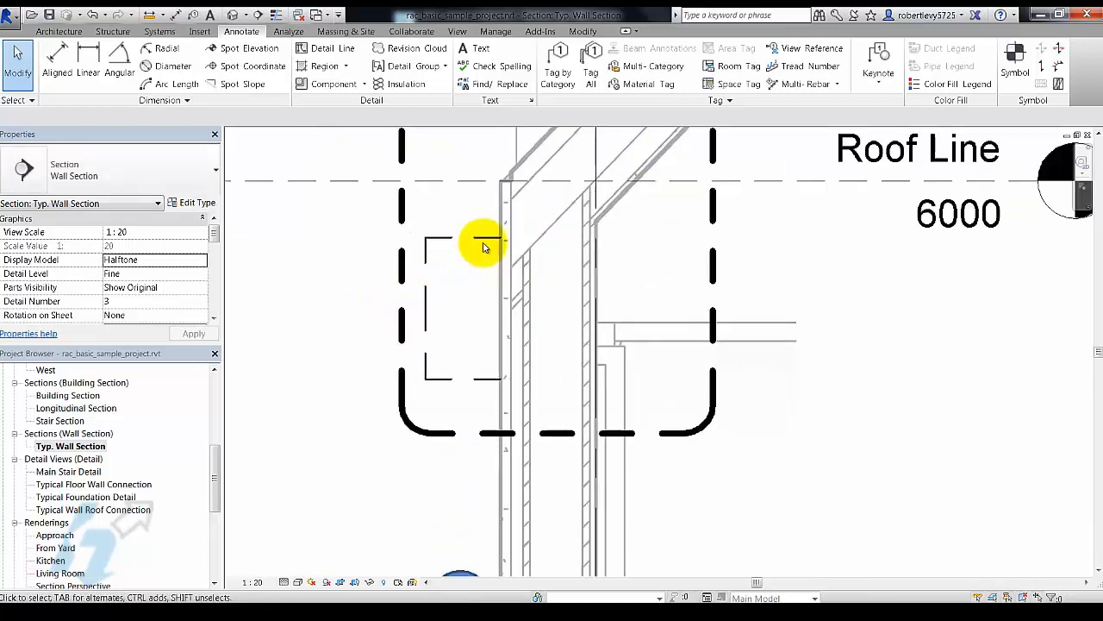
{"action": "mouse_move", "coordinate": [438, 362]}
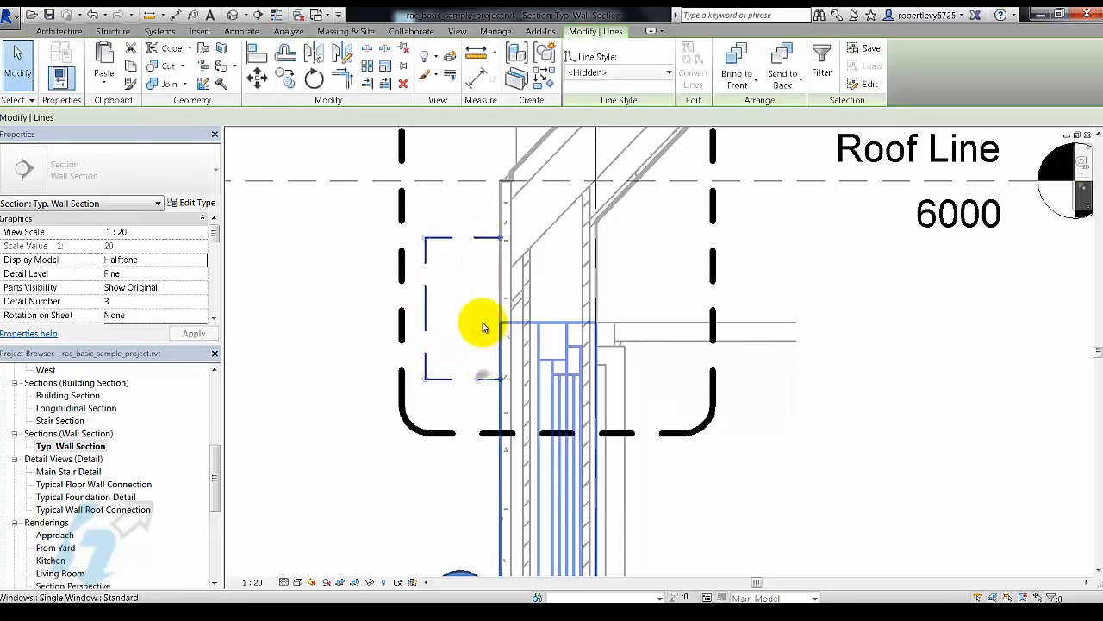
{"action": "left_click", "coordinate": [241, 31]}
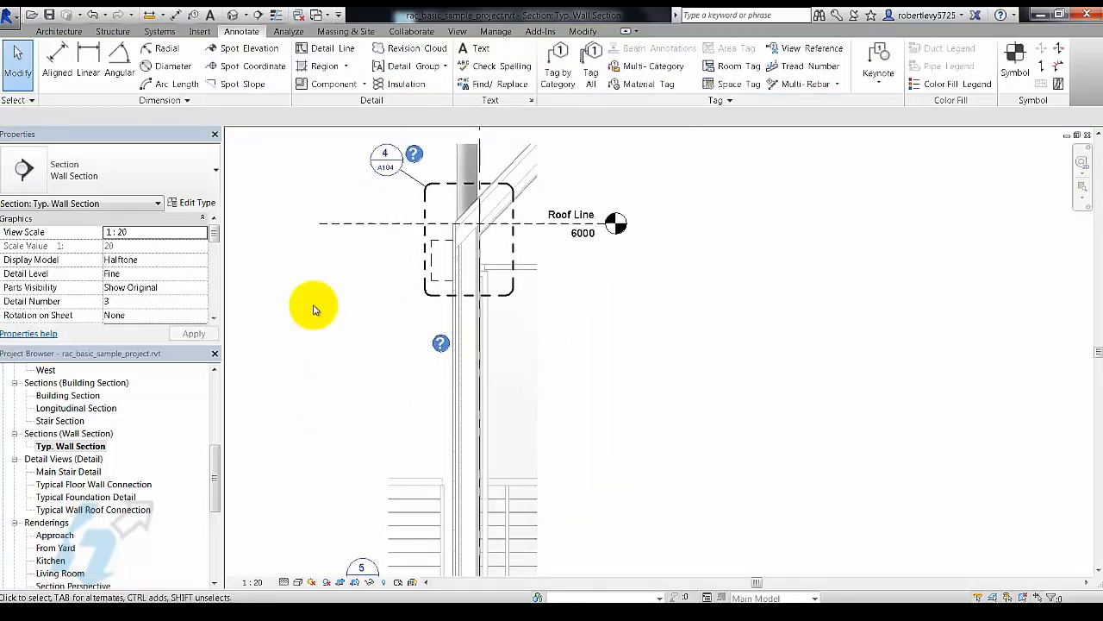
- Set Display Model to Do not display, leaving only detail lines, callouts and the Roof Line
{"action": "scroll", "scroll_direction": "down", "scroll_amount": 3}
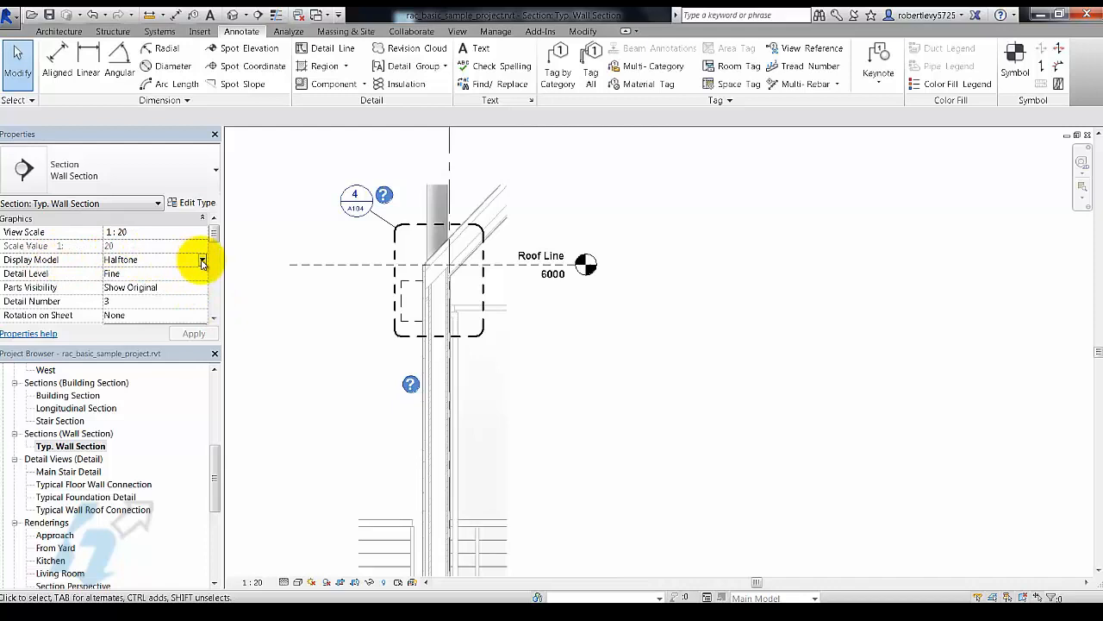
{"action": "left_click", "coordinate": [204, 259]}
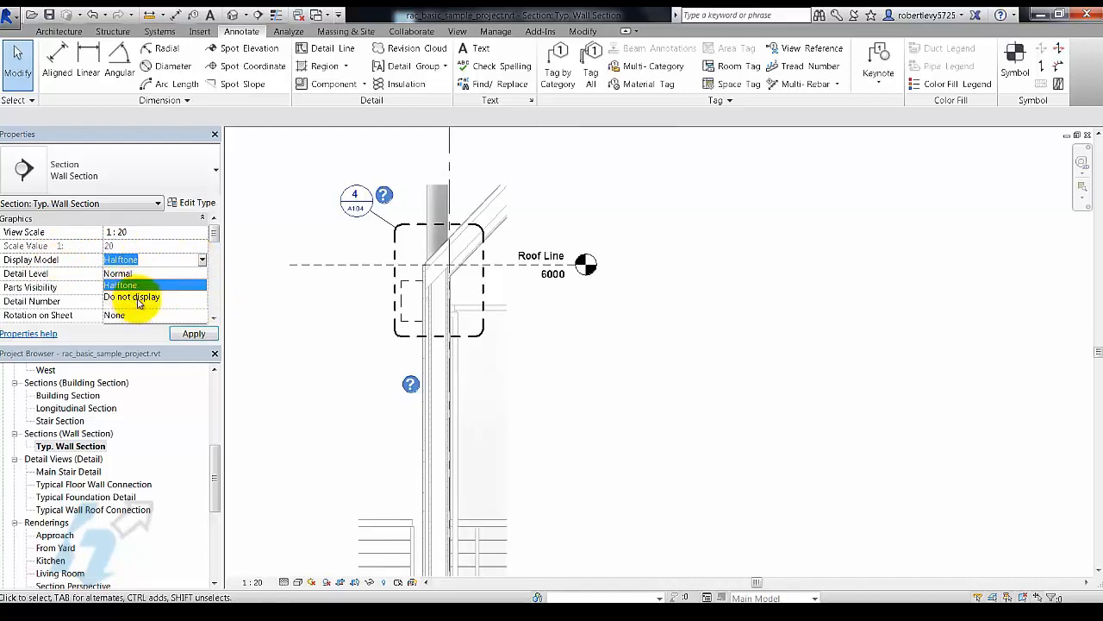
{"action": "left_click", "coordinate": [131, 296]}
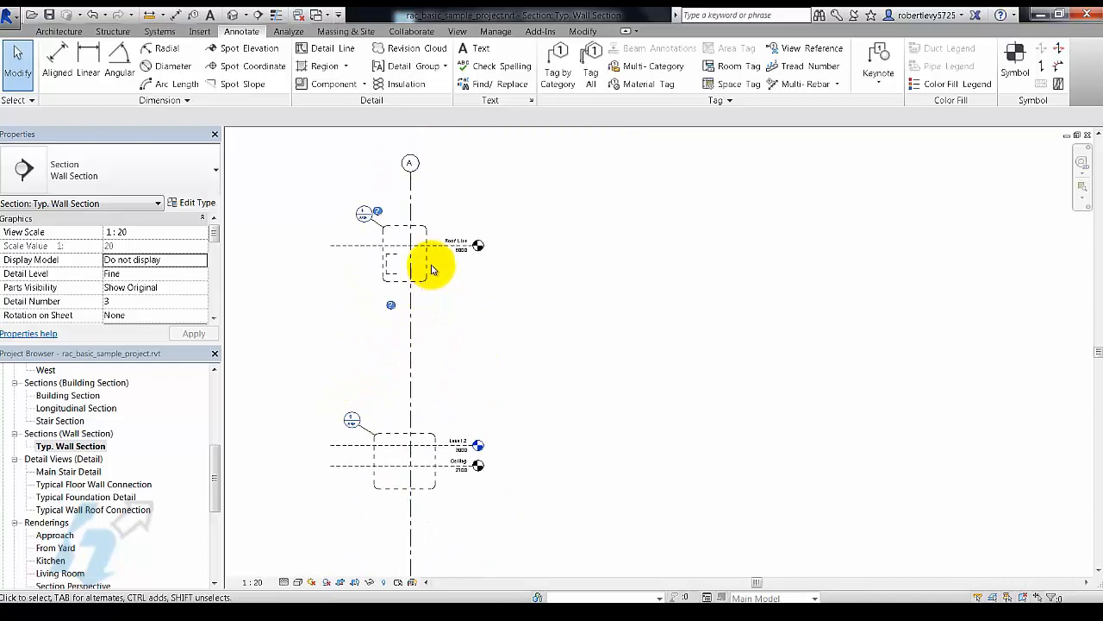
{"action": "mouse_move", "coordinate": [427, 262]}
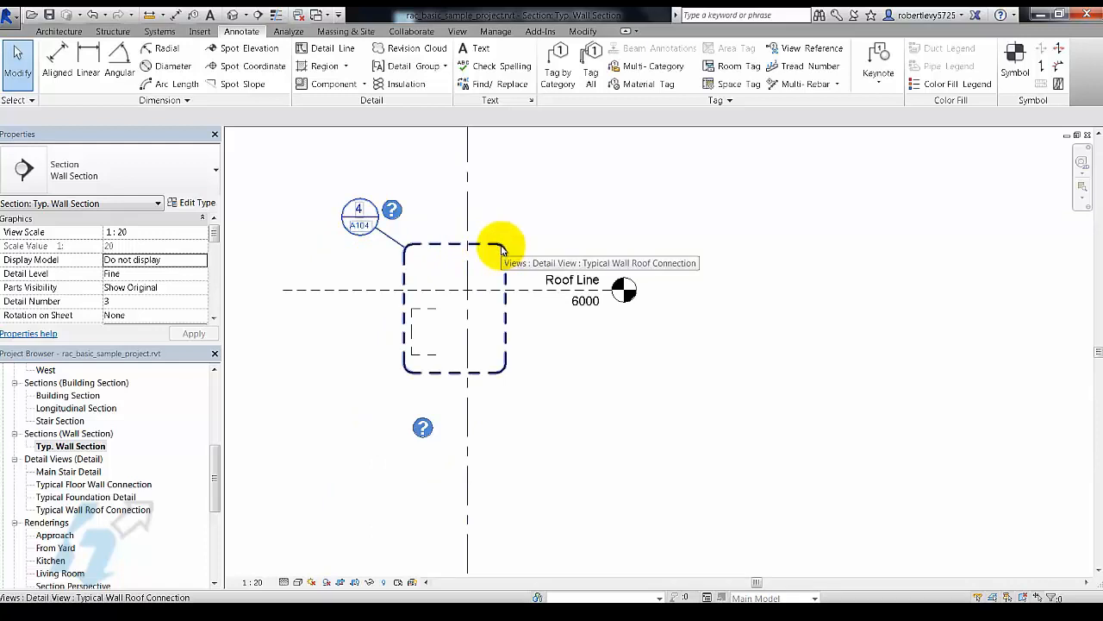
{"action": "mouse_move", "coordinate": [531, 233]}
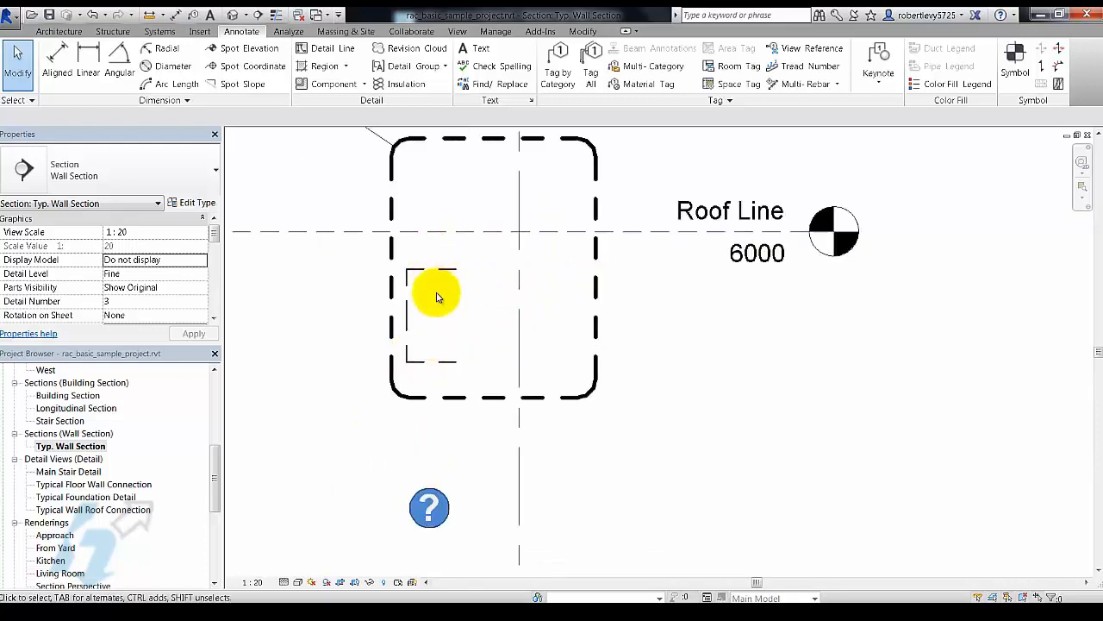
{"action": "left_click", "coordinate": [434, 293]}
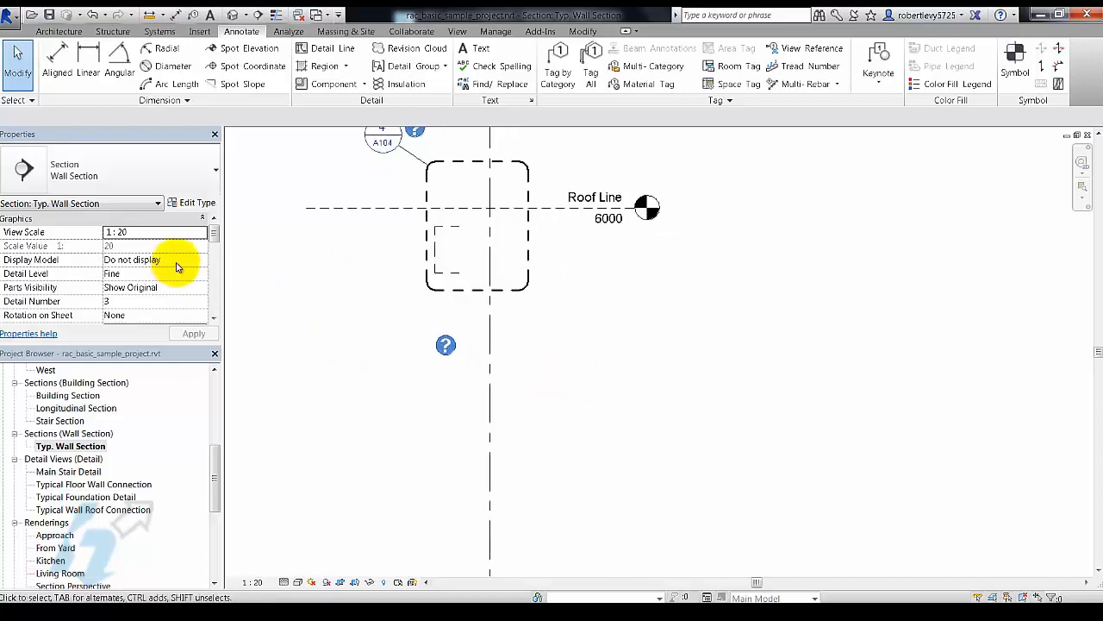
- Return Display Model to Normal and select the modeled wall and roof elements for pinning
{"action": "left_click", "coordinate": [155, 258]}
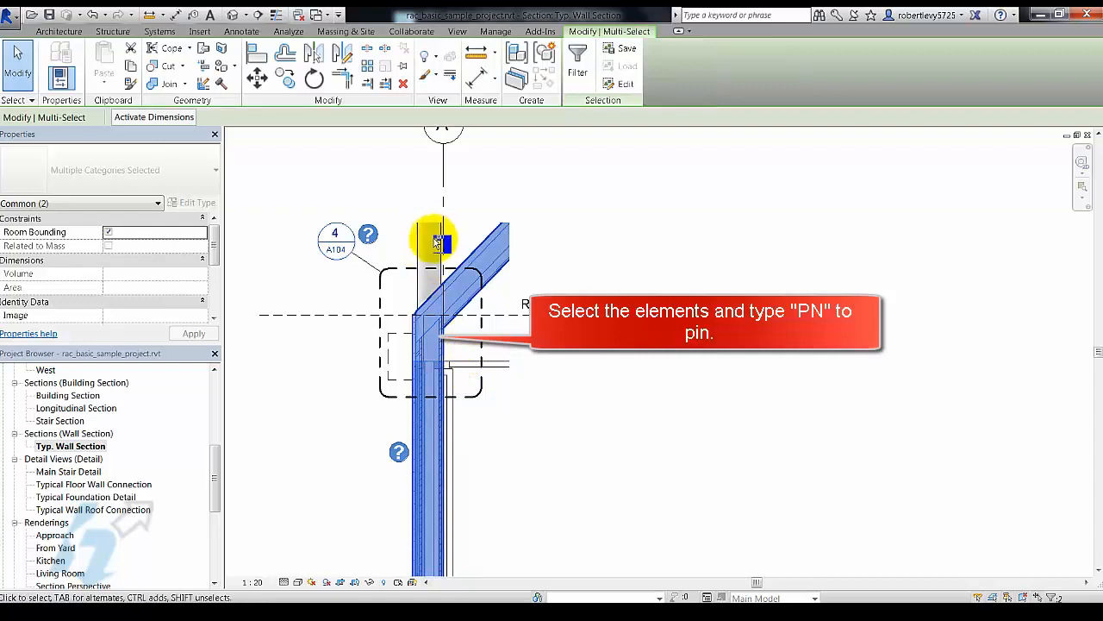
{"action": "left_click", "coordinate": [466, 365]}
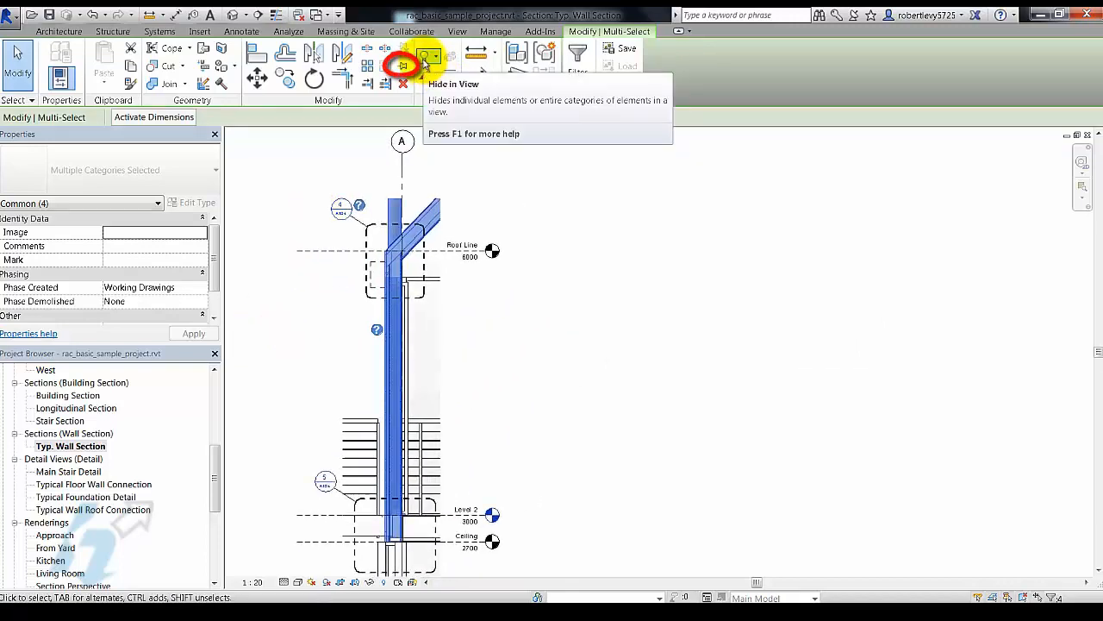
{"action": "mouse_move", "coordinate": [555, 124]}
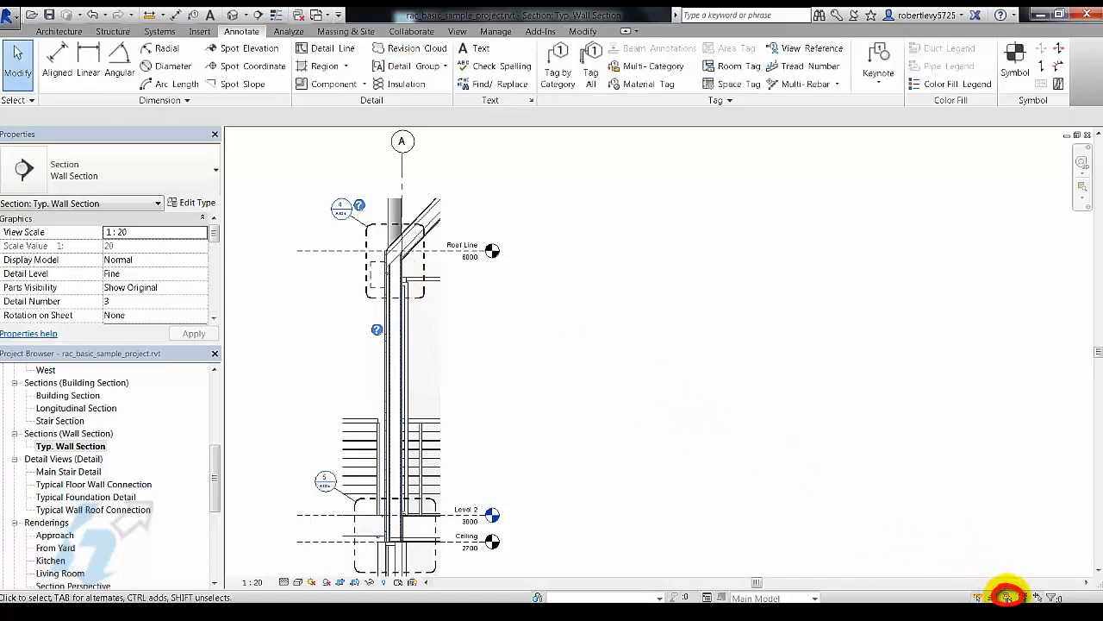
{"action": "mouse_move", "coordinate": [1007, 597]}
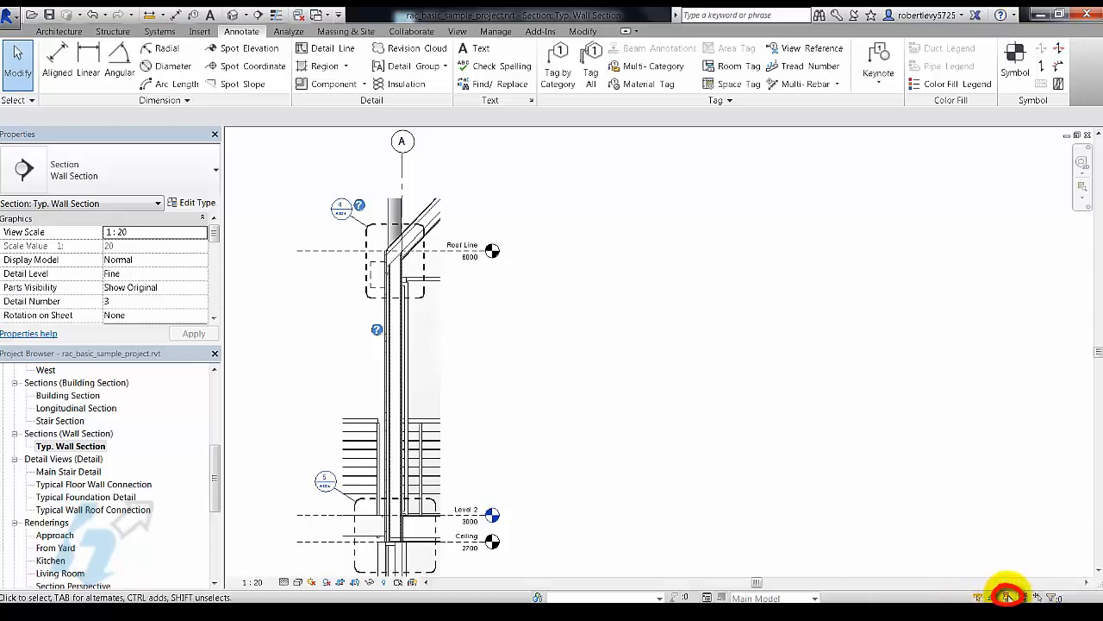
{"action": "mouse_move", "coordinate": [1008, 596]}
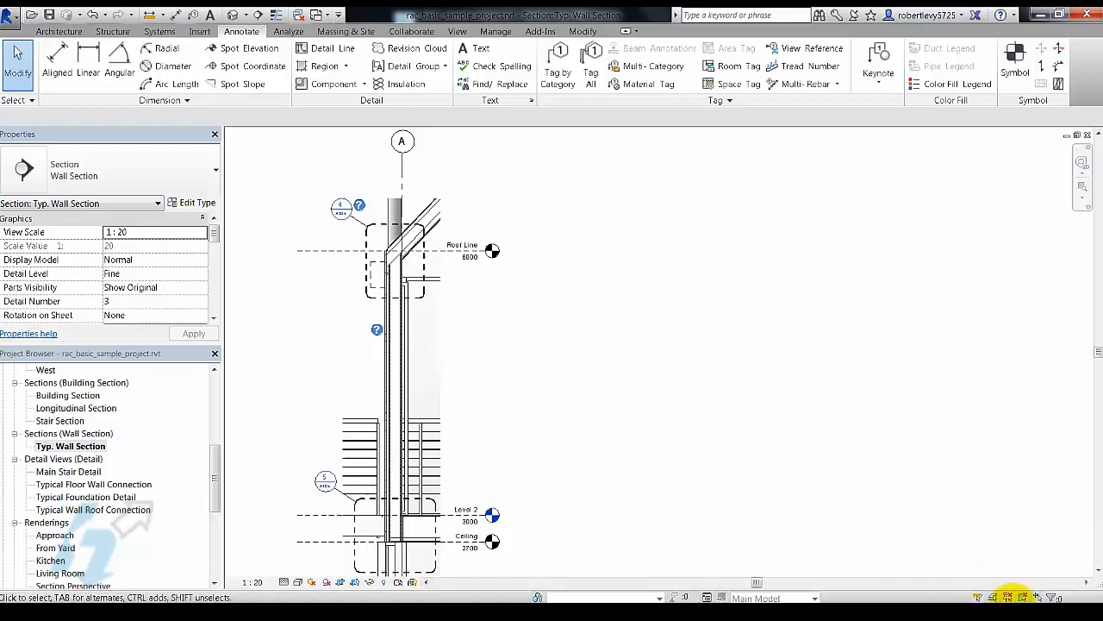
{"action": "mouse_move", "coordinate": [1024, 597]}
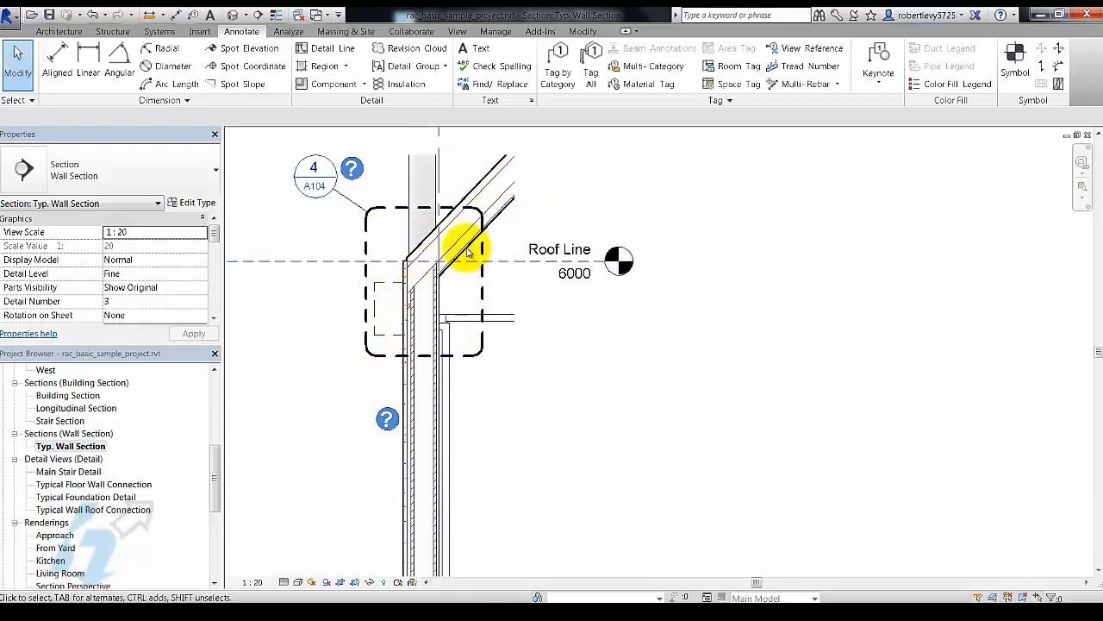
{"action": "mouse_move", "coordinate": [414, 324]}
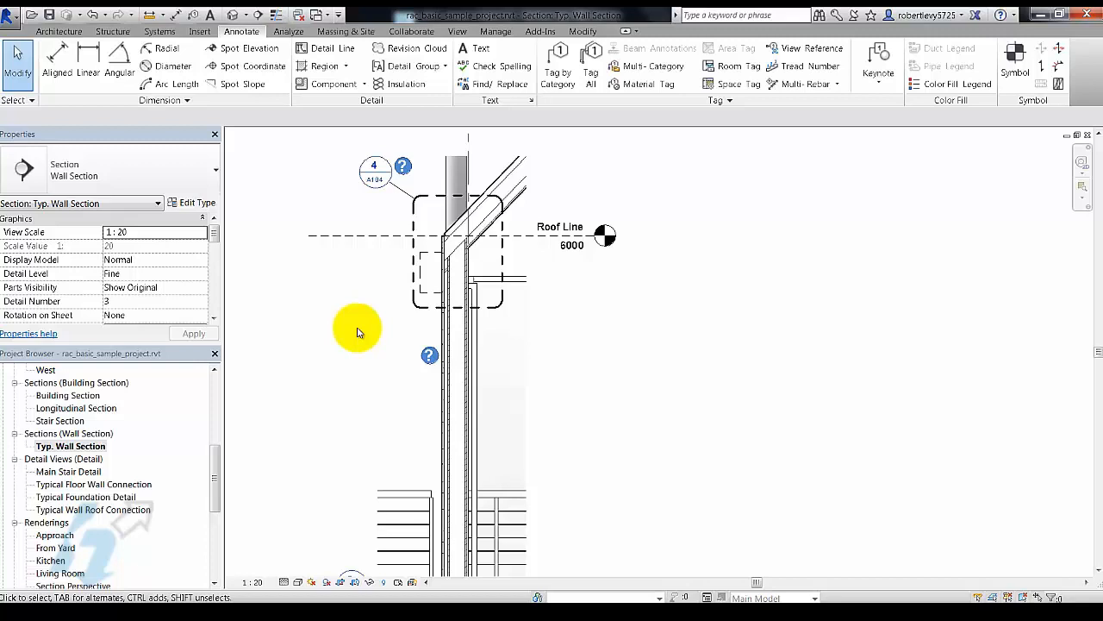
{"action": "mouse_move", "coordinate": [807, 420]}
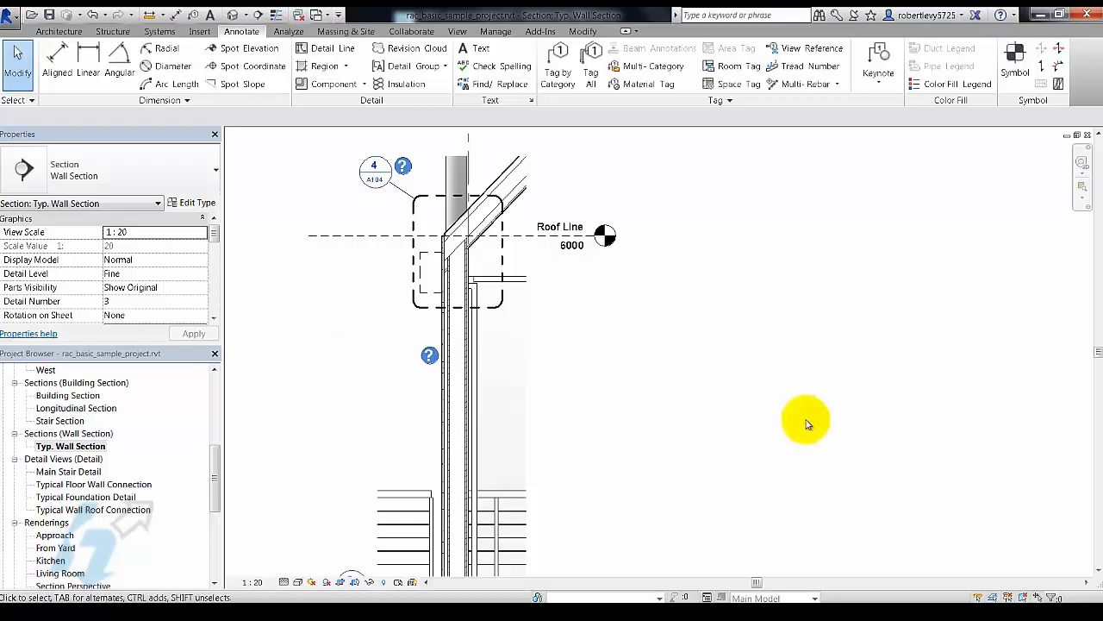
{"action": "mouse_move", "coordinate": [800, 418]}
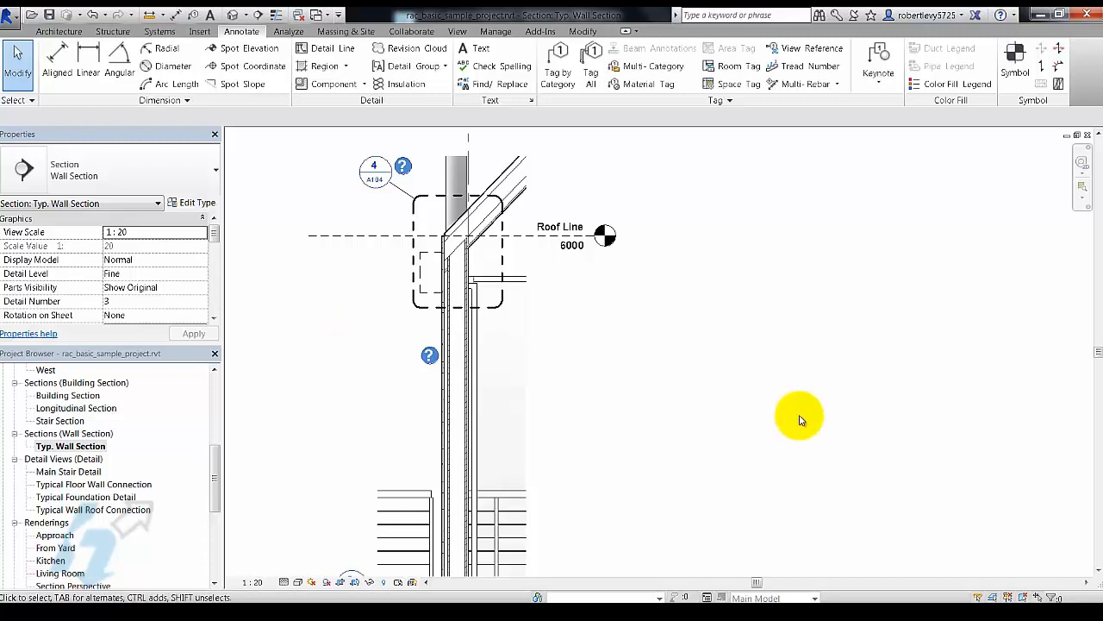
{"action": "mouse_move", "coordinate": [689, 419]}
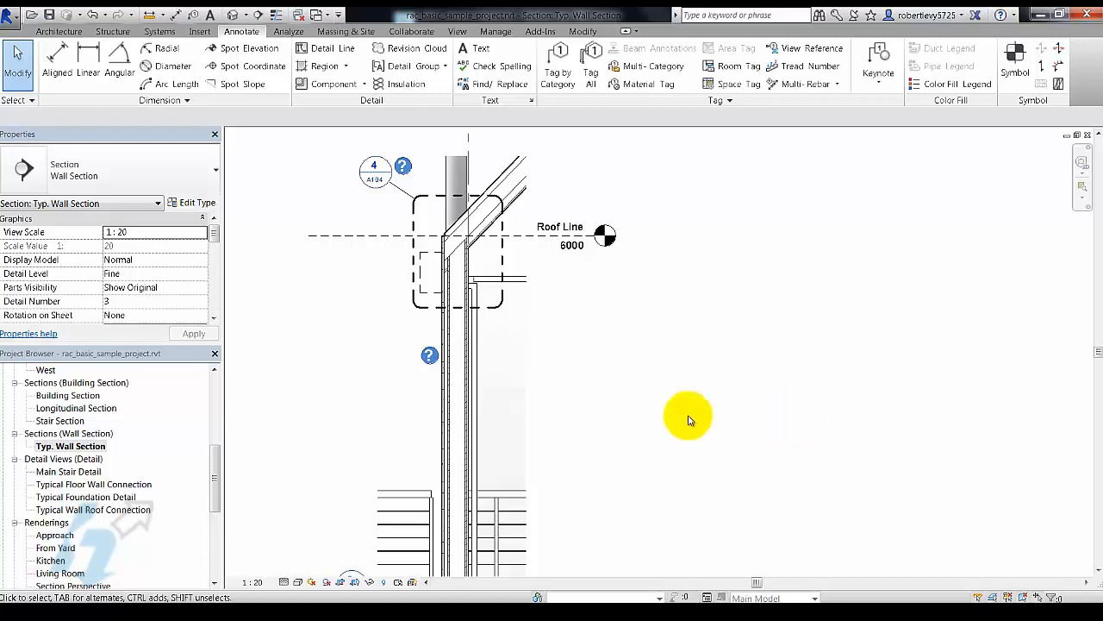